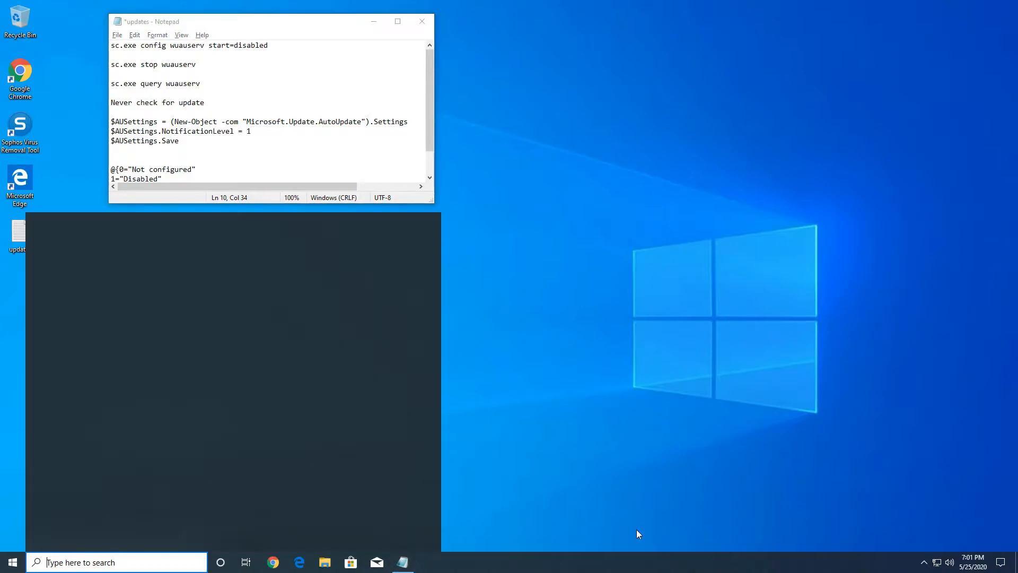
Launch Windows PowerShell as administrator from Start search 'power' and confirm the UAC prompt.
{"action": "type", "text": "power"}
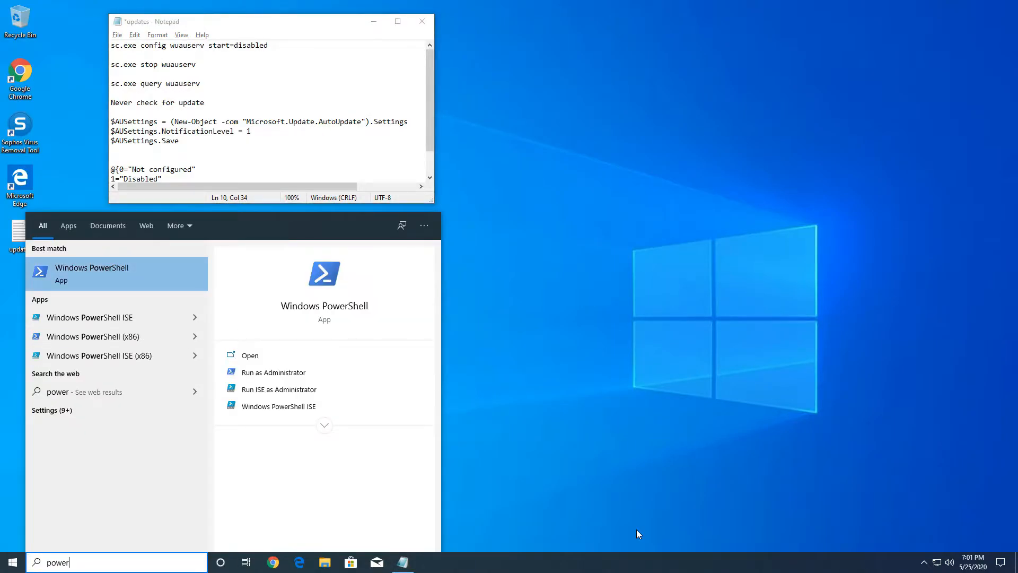
{"action": "left_click", "coordinate": [274, 371]}
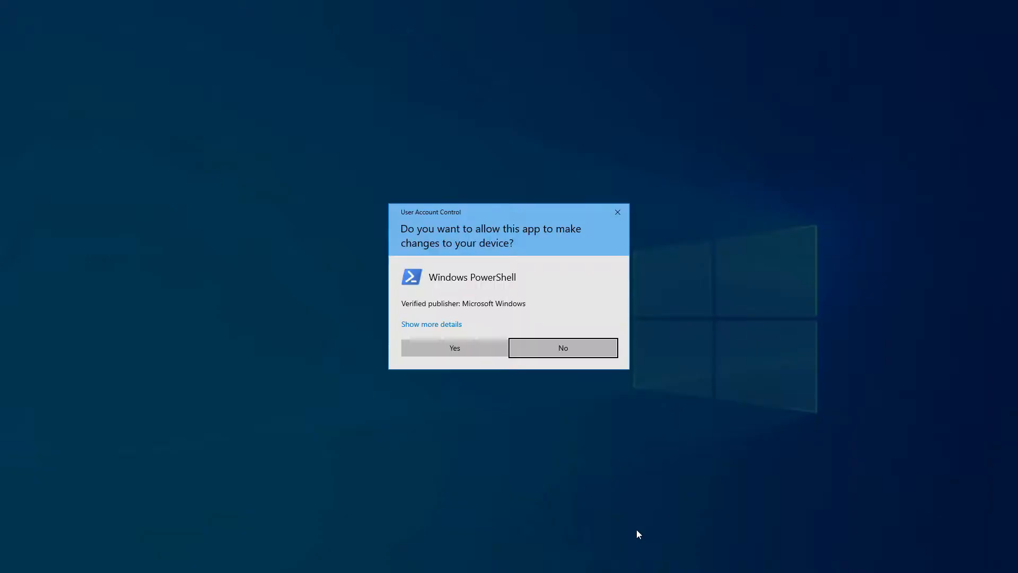
{"action": "left_click", "coordinate": [454, 347]}
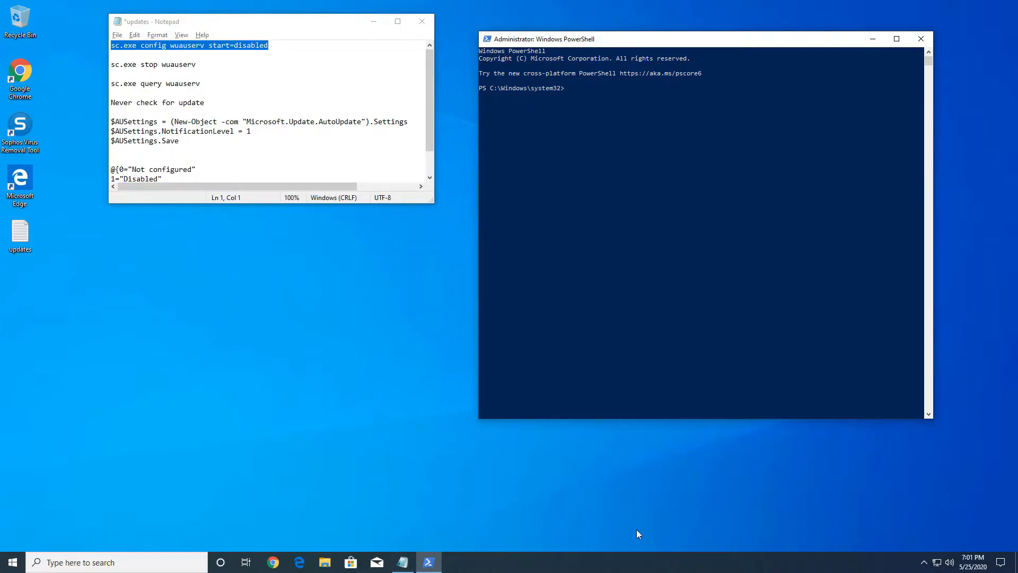
Run sc.exe to set wuauserv start=disabled, stop it, and query its STOPPED state.
{"action": "type", "text": "sc.exe config wuauserv start=disabled"}
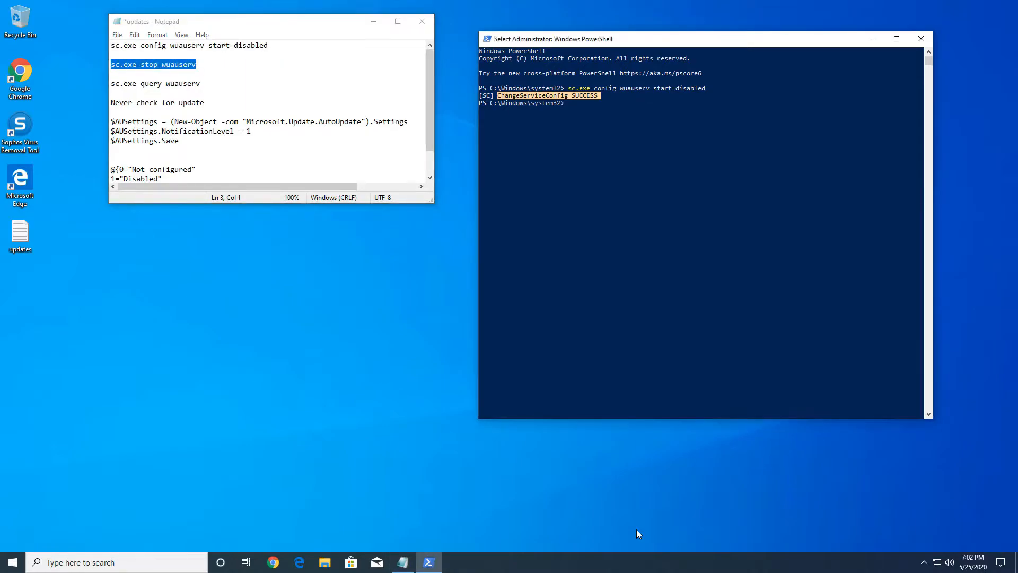
{"action": "type", "text": "sc.exe stop wuauserv"}
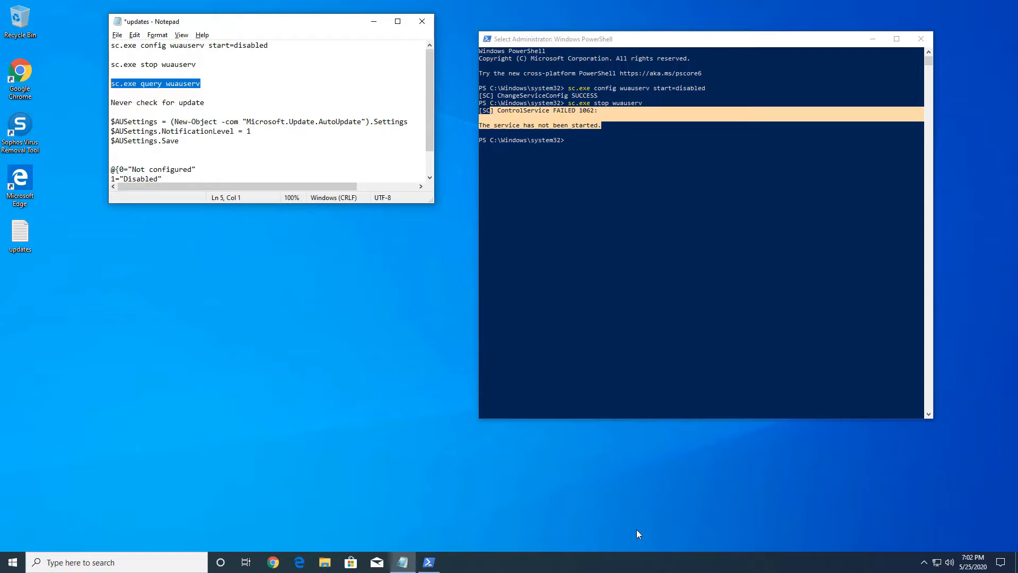
{"action": "type", "text": "sc.exe query wuauserv"}
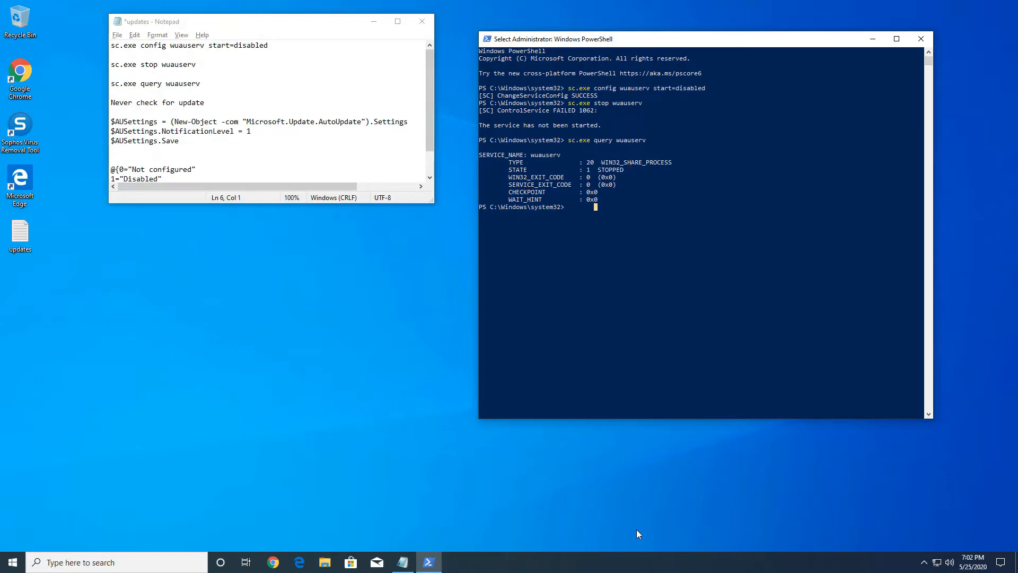
Select the $AUSettings lines and the Disabled option in the notes for pasting into PowerShell.
{"action": "scroll", "scroll_direction": "down", "scroll_amount": 3}
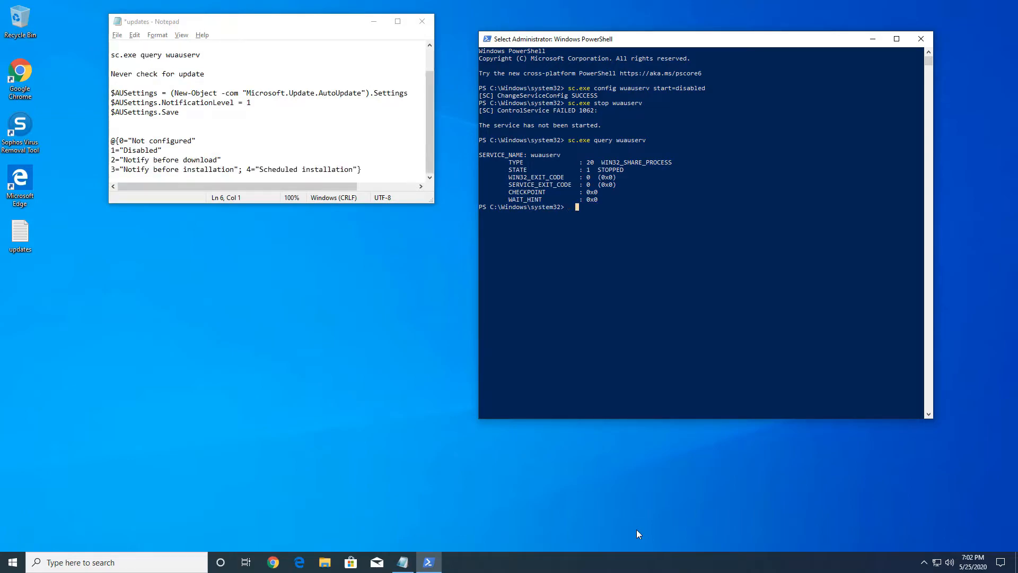
{"action": "left_click_drag", "start_coordinate": [111, 92], "coordinate": [179, 112]}
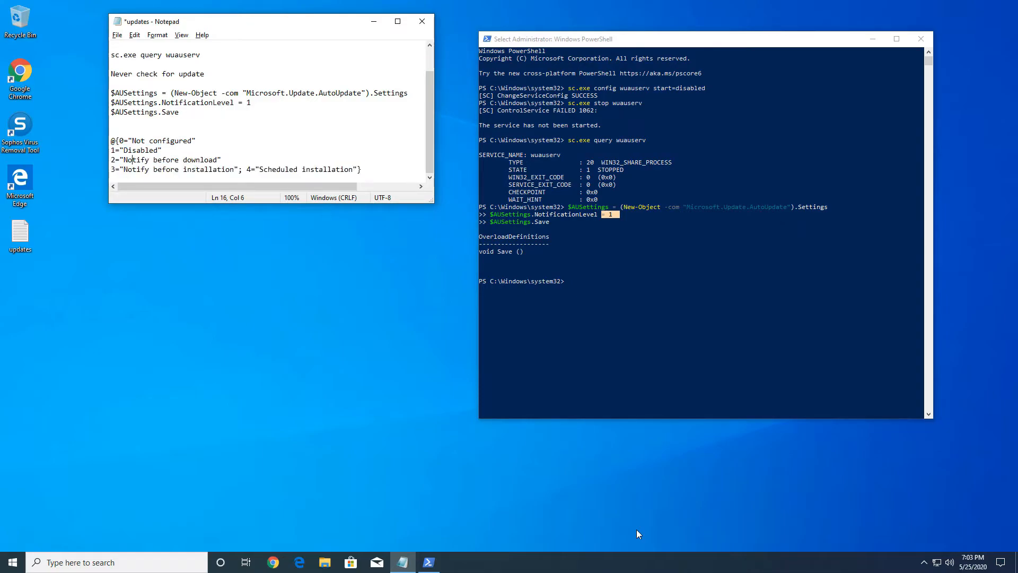
{"action": "left_click_drag", "start_coordinate": [110, 160], "coordinate": [362, 170]}
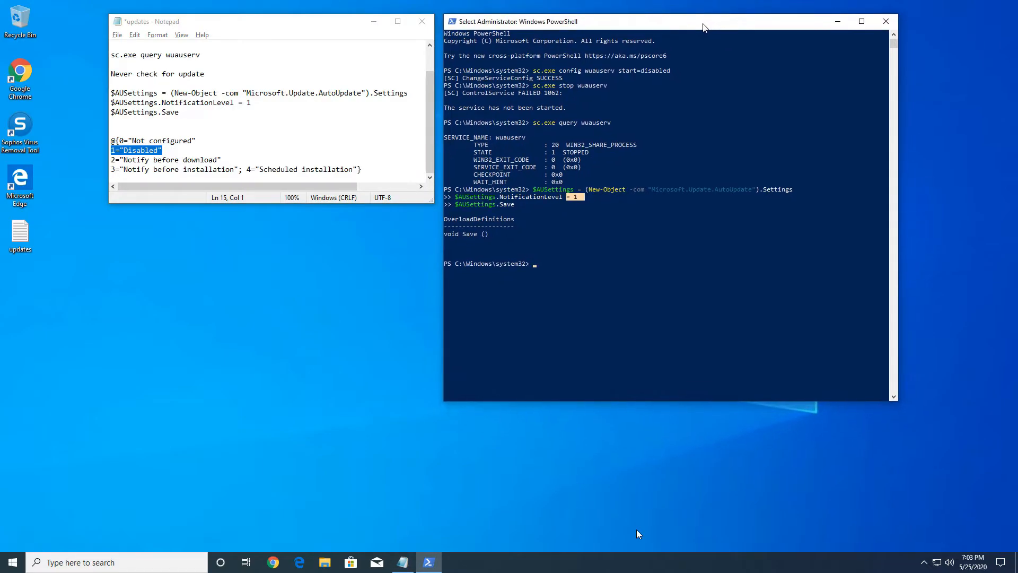
Close PowerShell and restart the computer from the Start shortcut menu.
{"action": "left_click", "coordinate": [884, 21]}
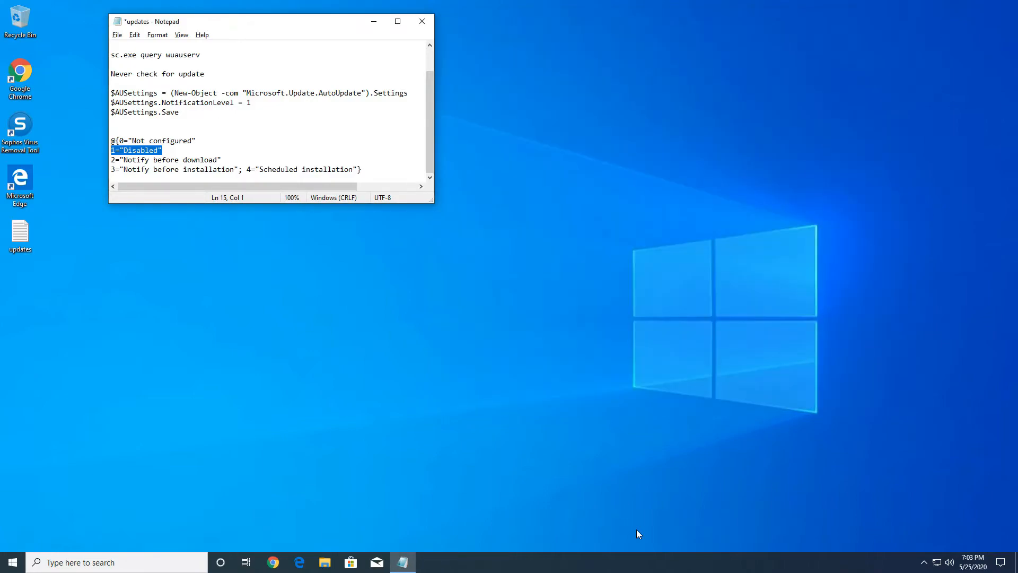
{"action": "right_click", "coordinate": [12, 563]}
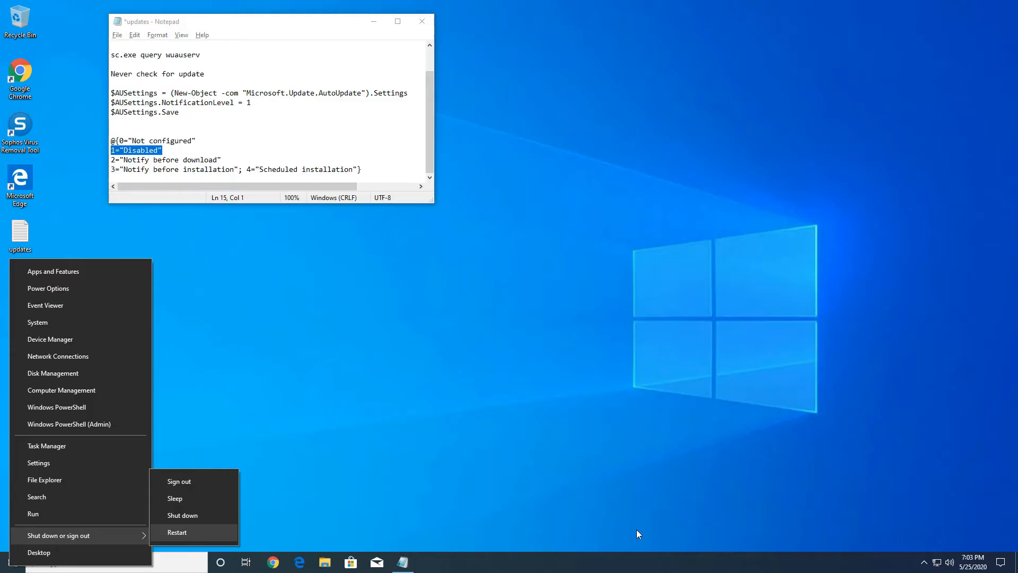
{"action": "left_click", "coordinate": [177, 531]}
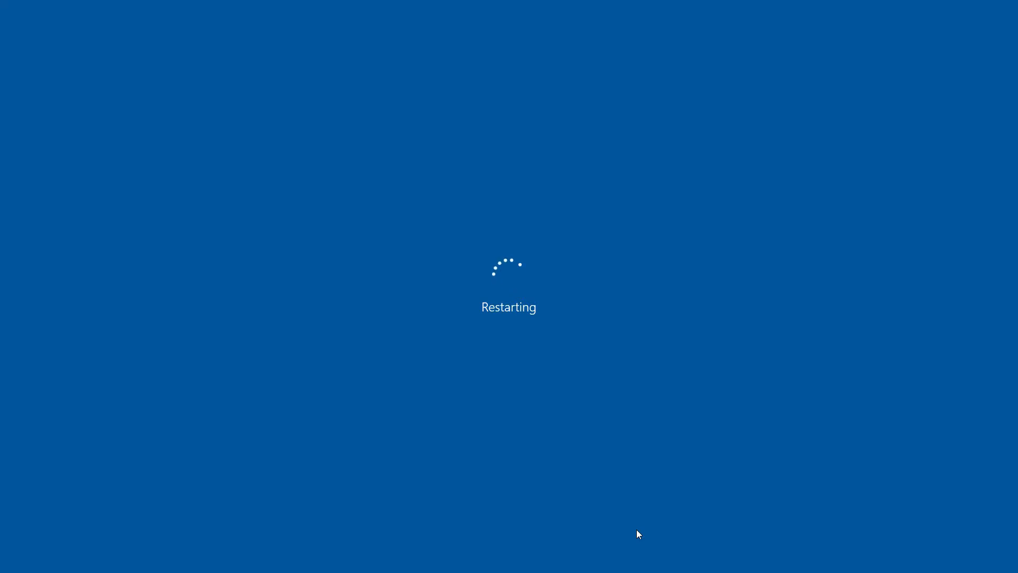
{"action": "mouse_move", "coordinate": [428, 317]}
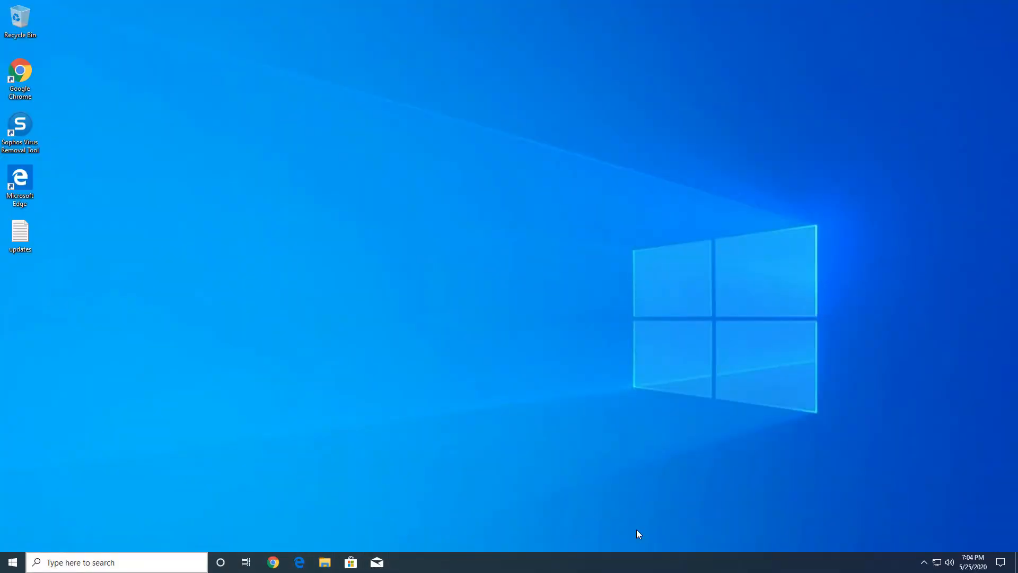
Check for updates in Windows Update and select the resulting error 0x80070422 message.
{"action": "type", "text": "windows PowerShell"}
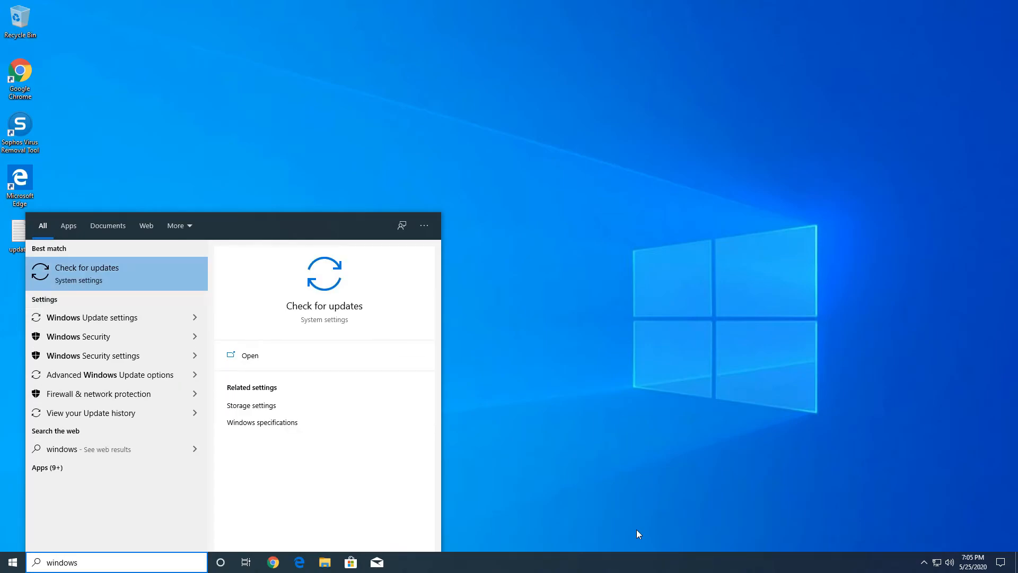
{"action": "left_click", "coordinate": [117, 272]}
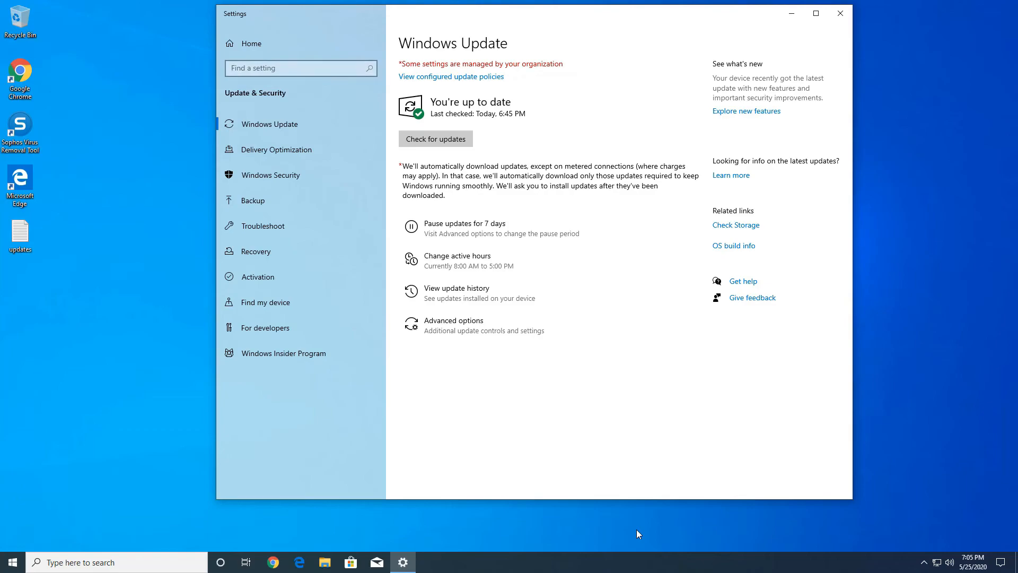
{"action": "left_click", "coordinate": [434, 138]}
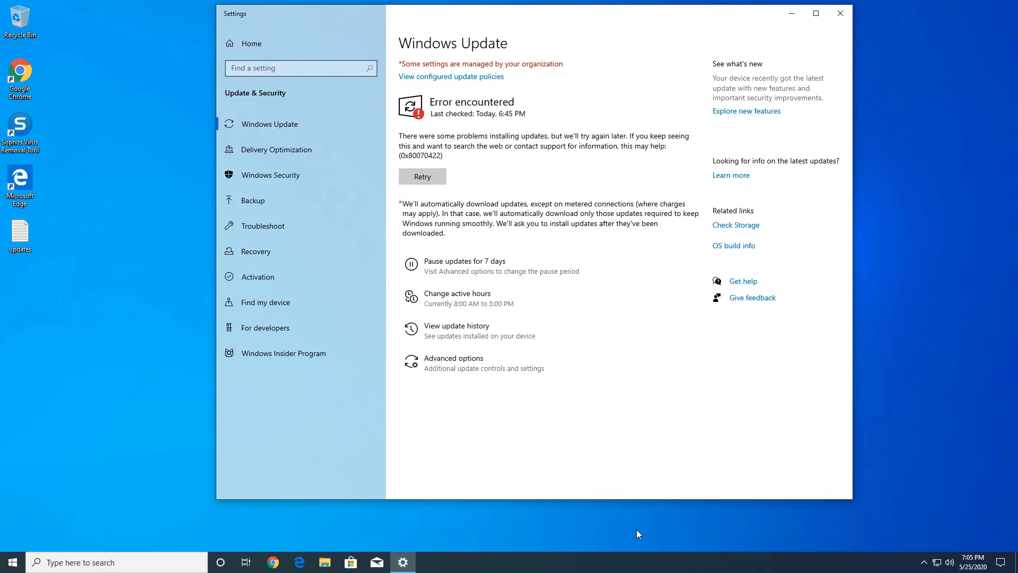
{"action": "triple_click", "coordinate": [542, 146]}
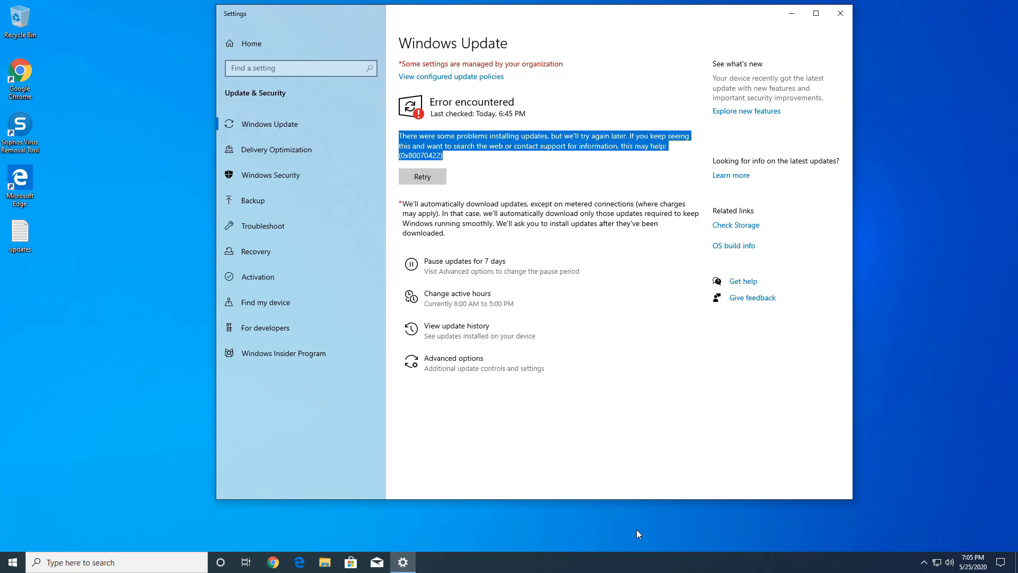